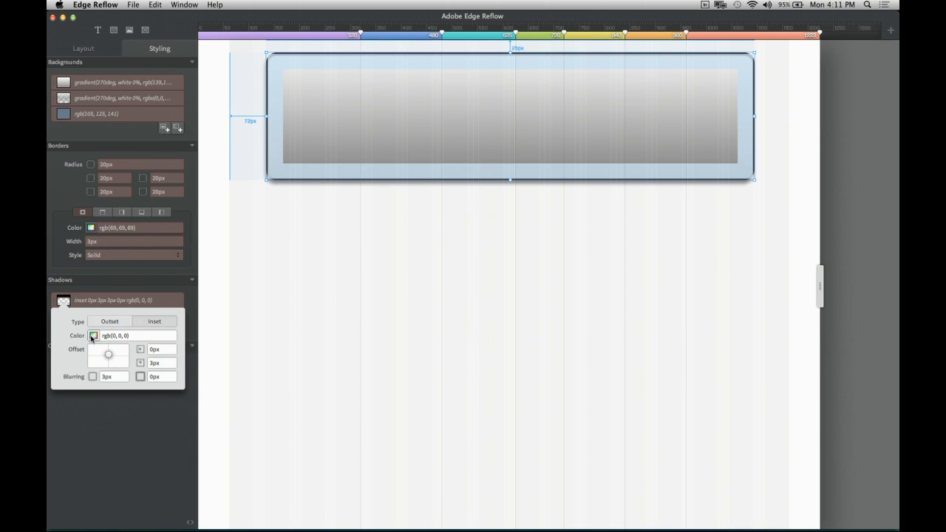
- Make the inset shadow a white highlight offset 7px downward
{"action": "left_click", "coordinate": [93, 336]}
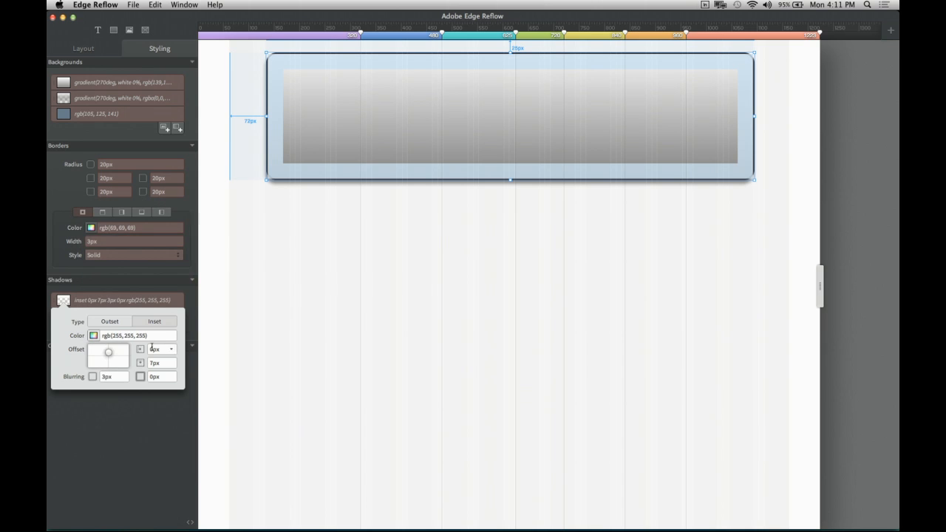
{"action": "left_click", "coordinate": [94, 336]}
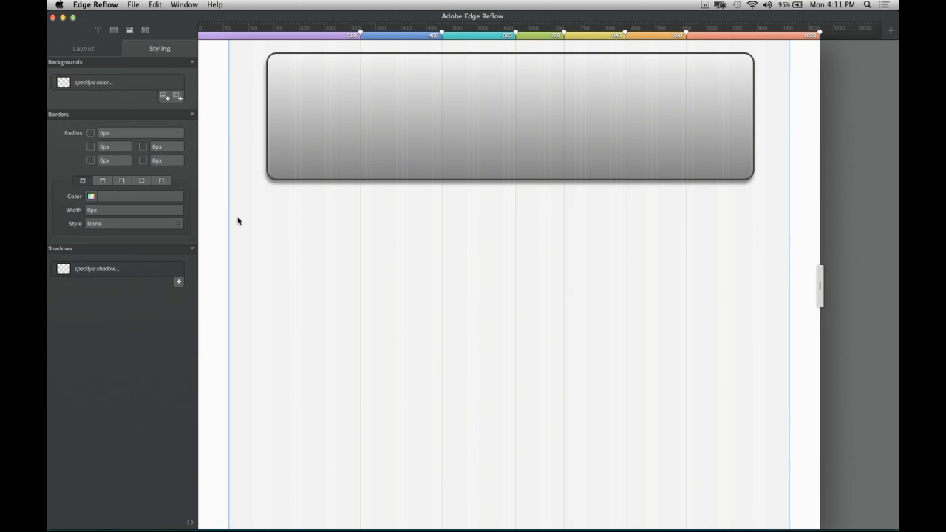
{"action": "mouse_move", "coordinate": [249, 193]}
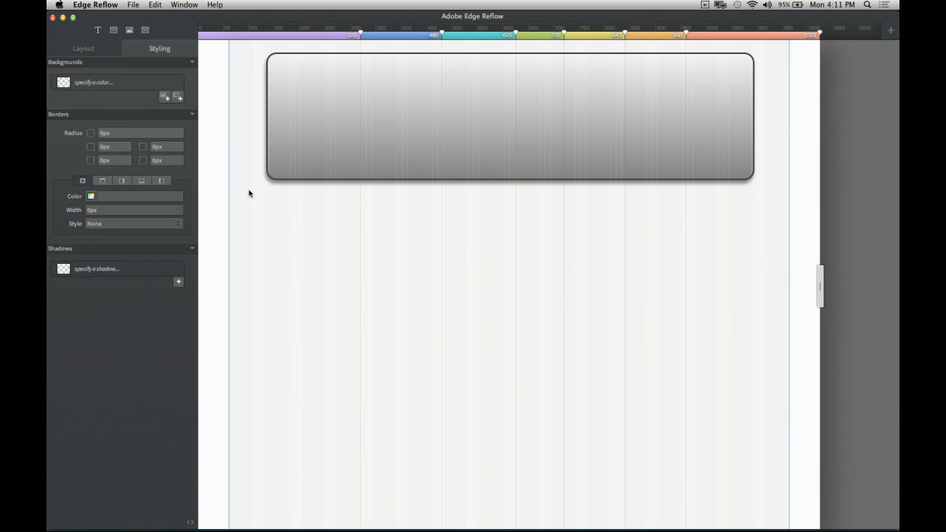